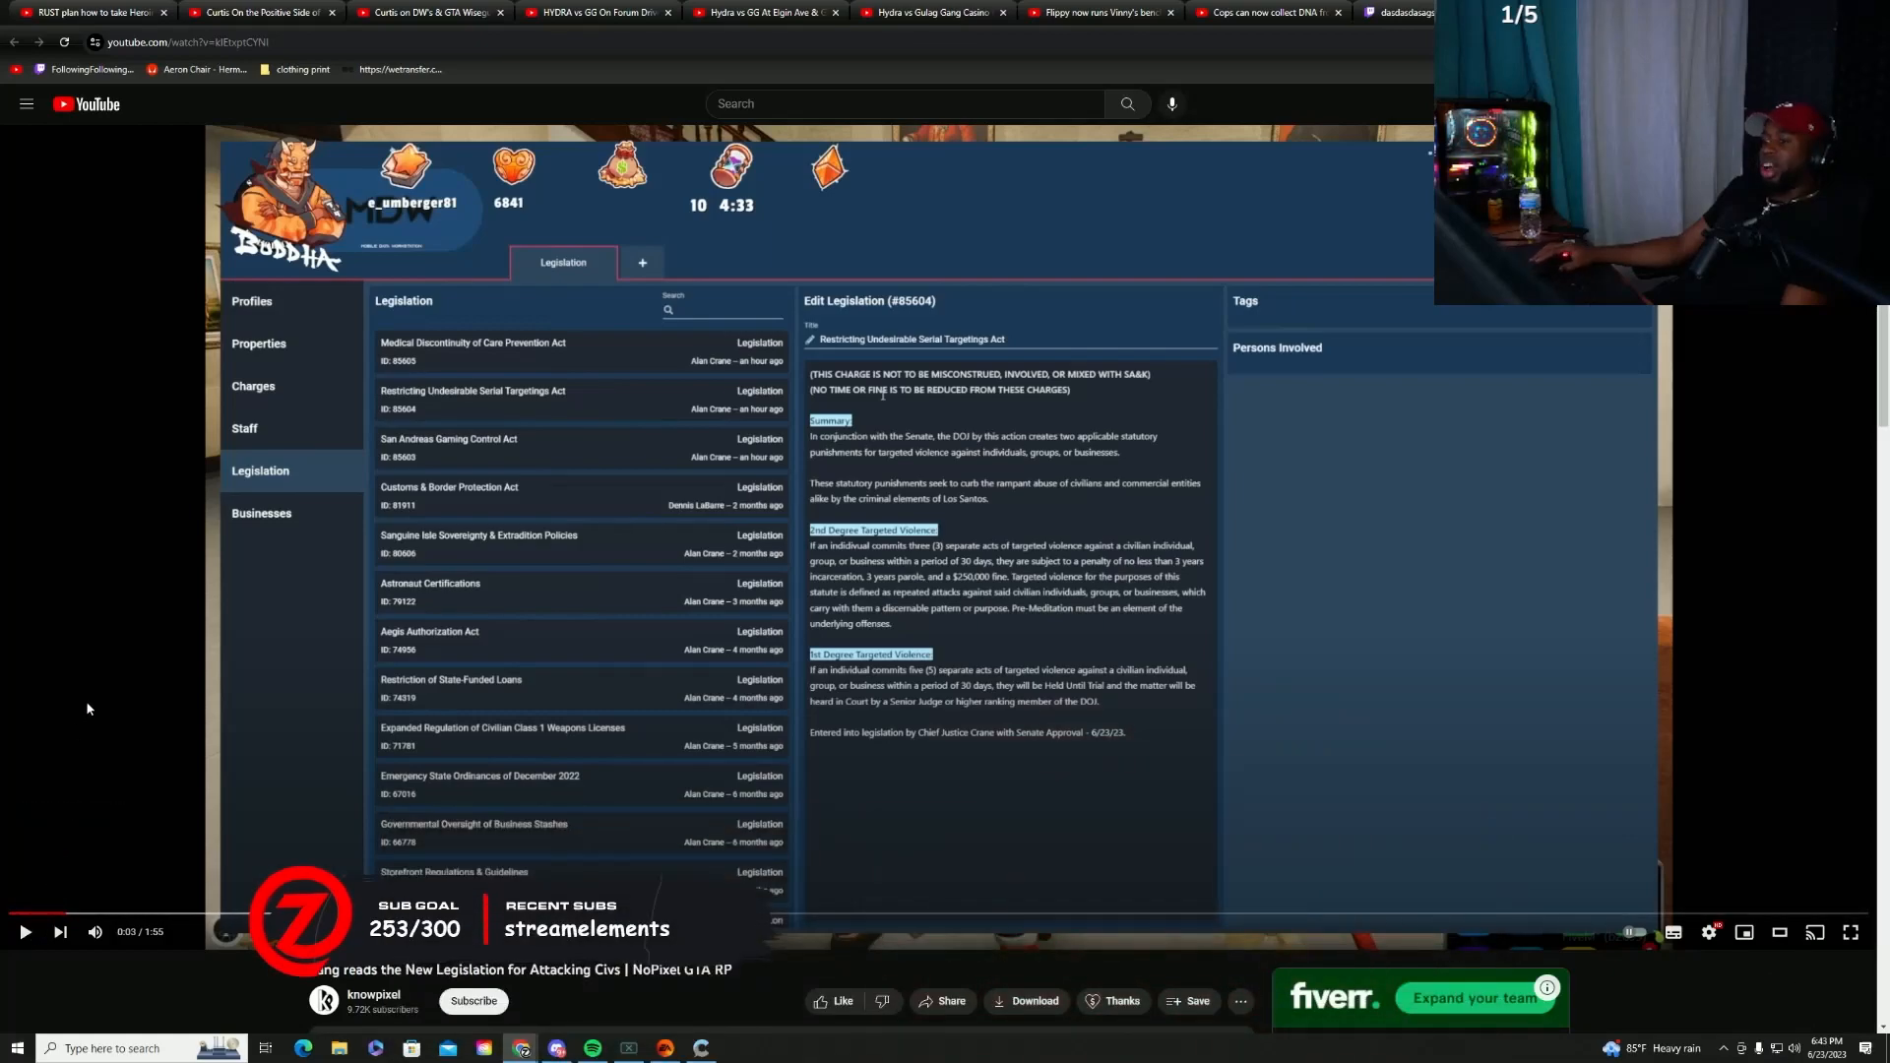
pyautogui.moveTo(154, 918)
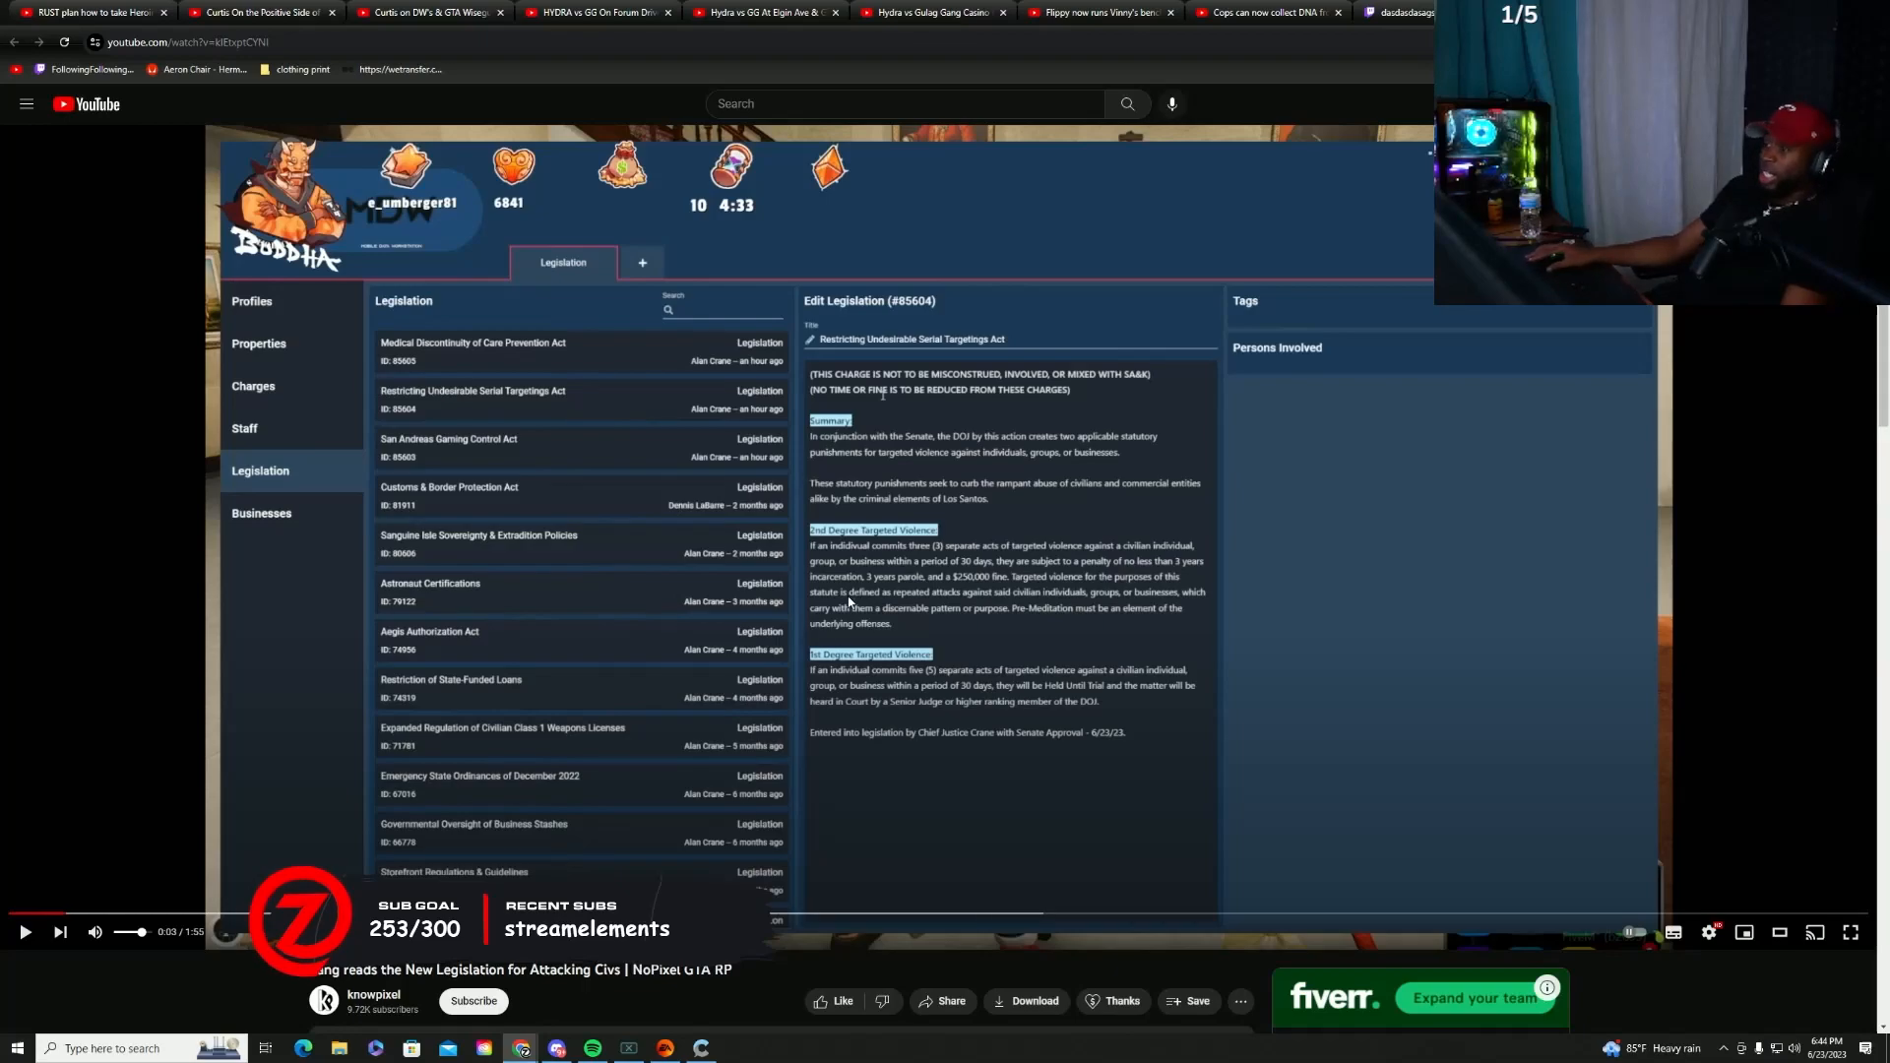
pyautogui.moveTo(859, 635)
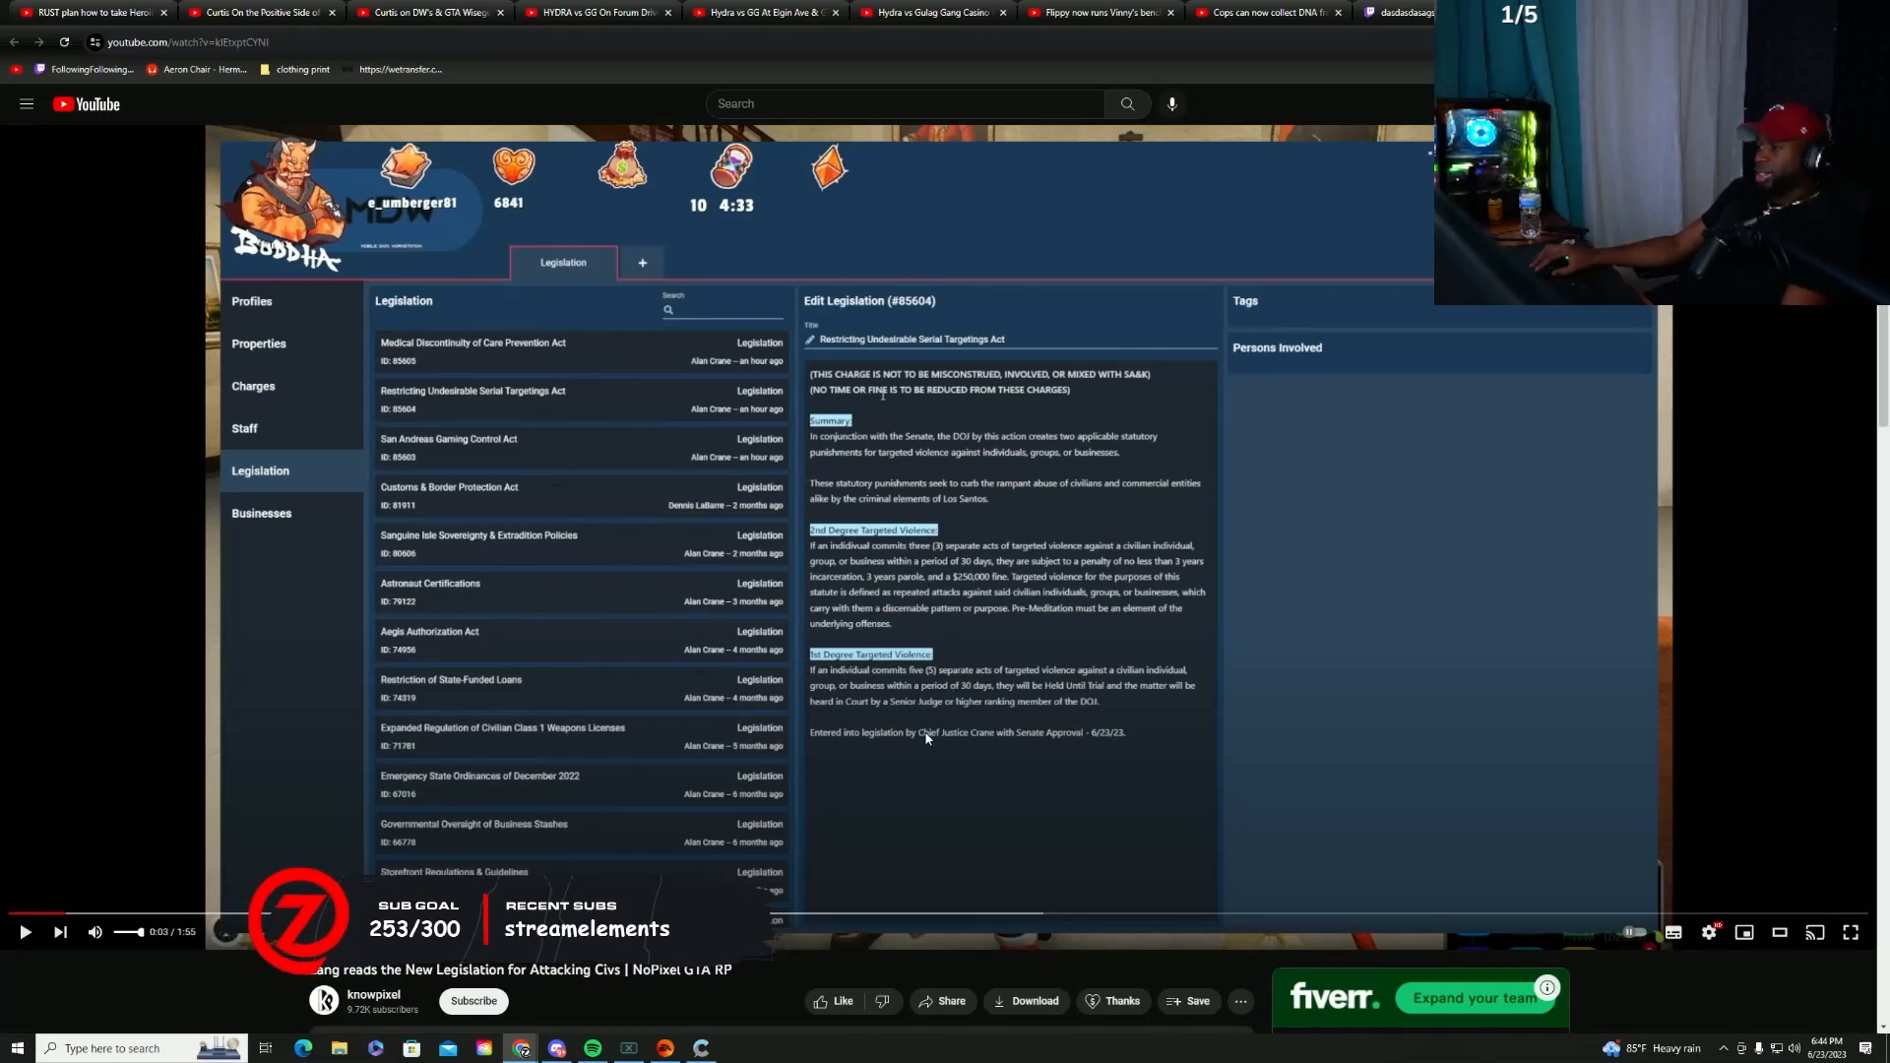
# Resume the legislation video and let it play until pausing at 0:35.
pyautogui.click(24, 932)
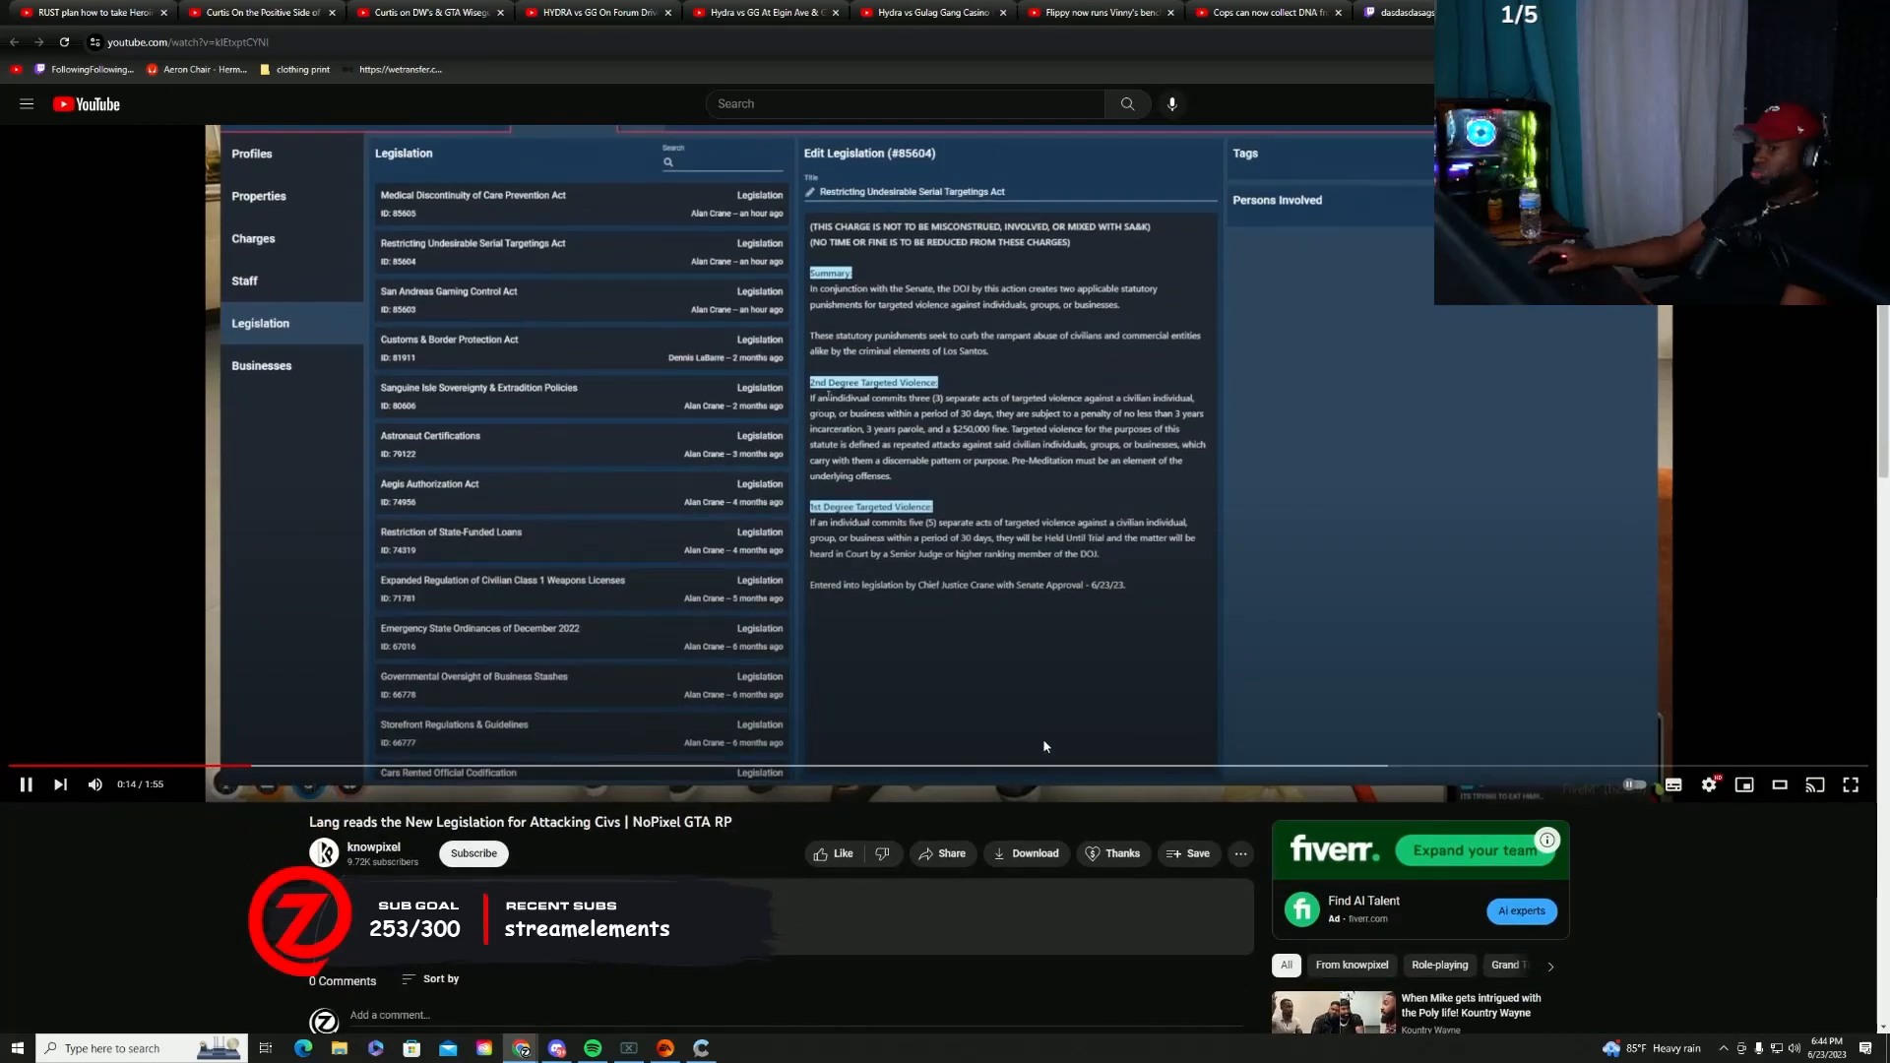
pyautogui.scroll(-3)
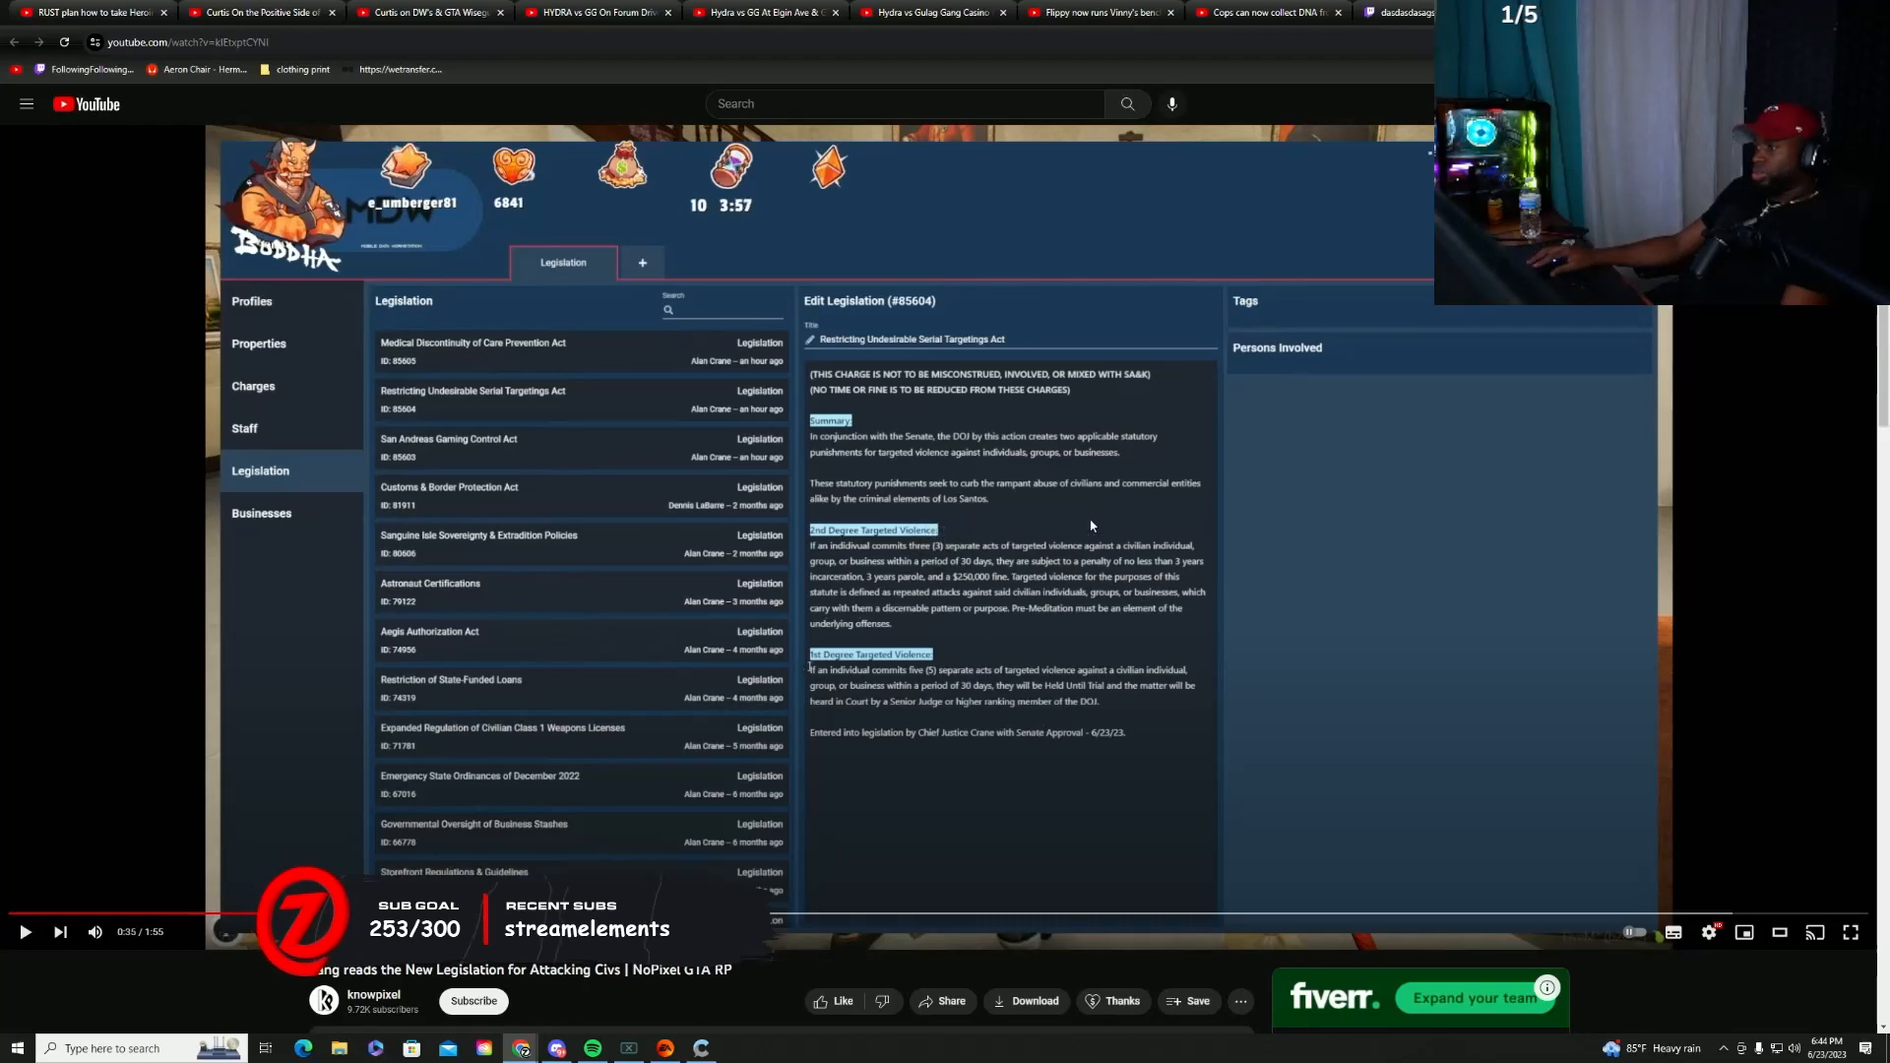
pyautogui.moveTo(1217, 725)
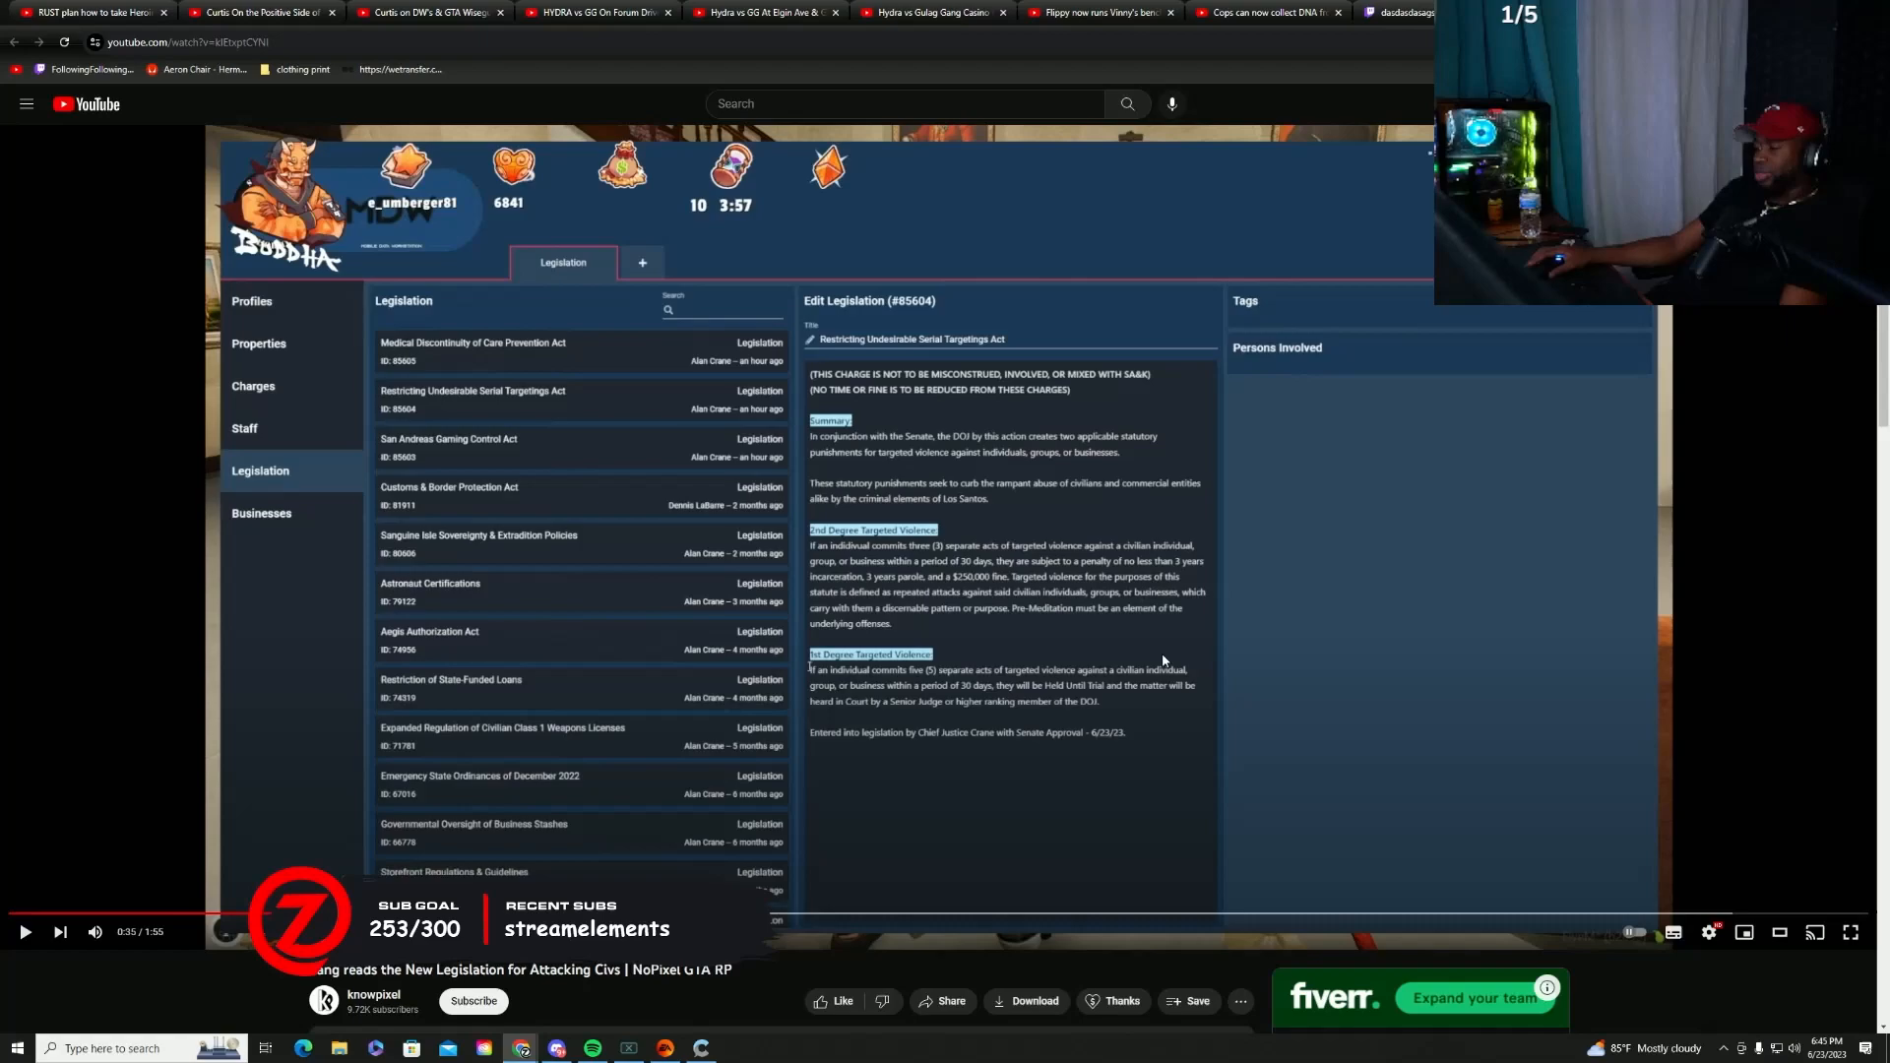
pyautogui.moveTo(1238, 648)
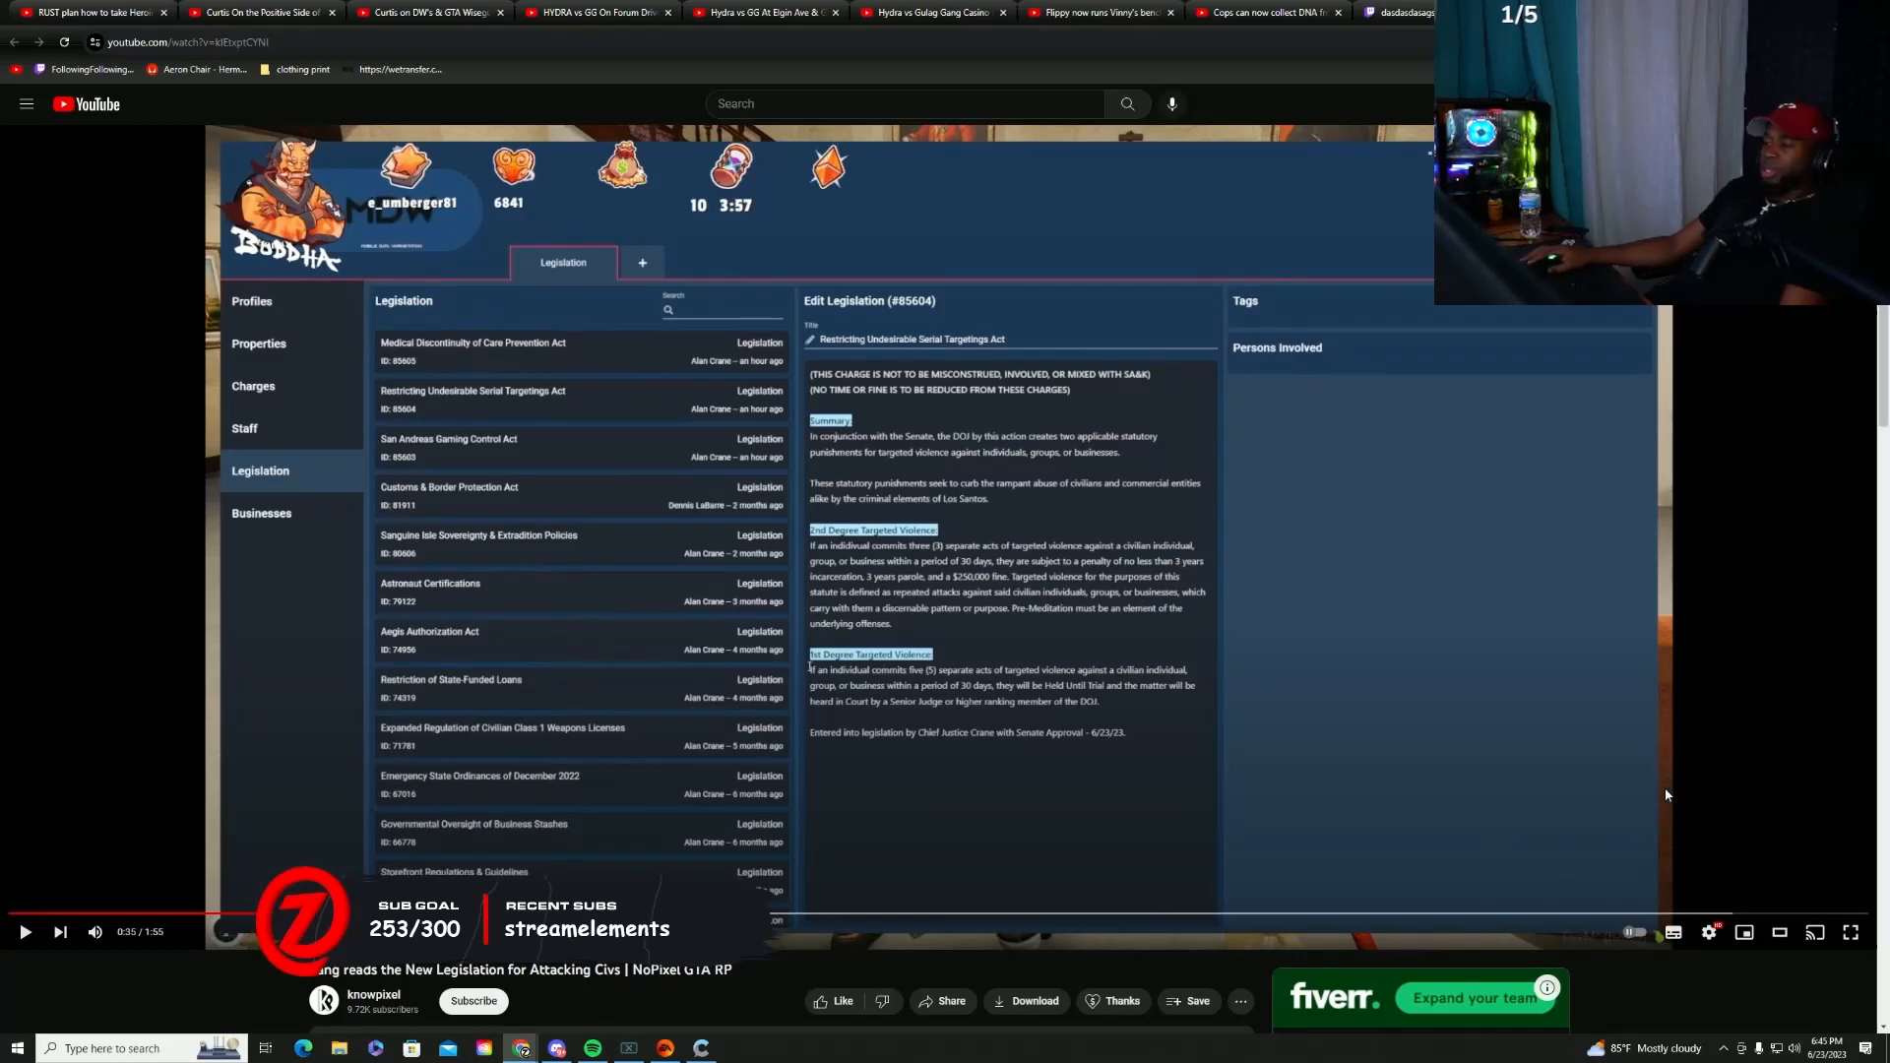
pyautogui.moveTo(1347, 742)
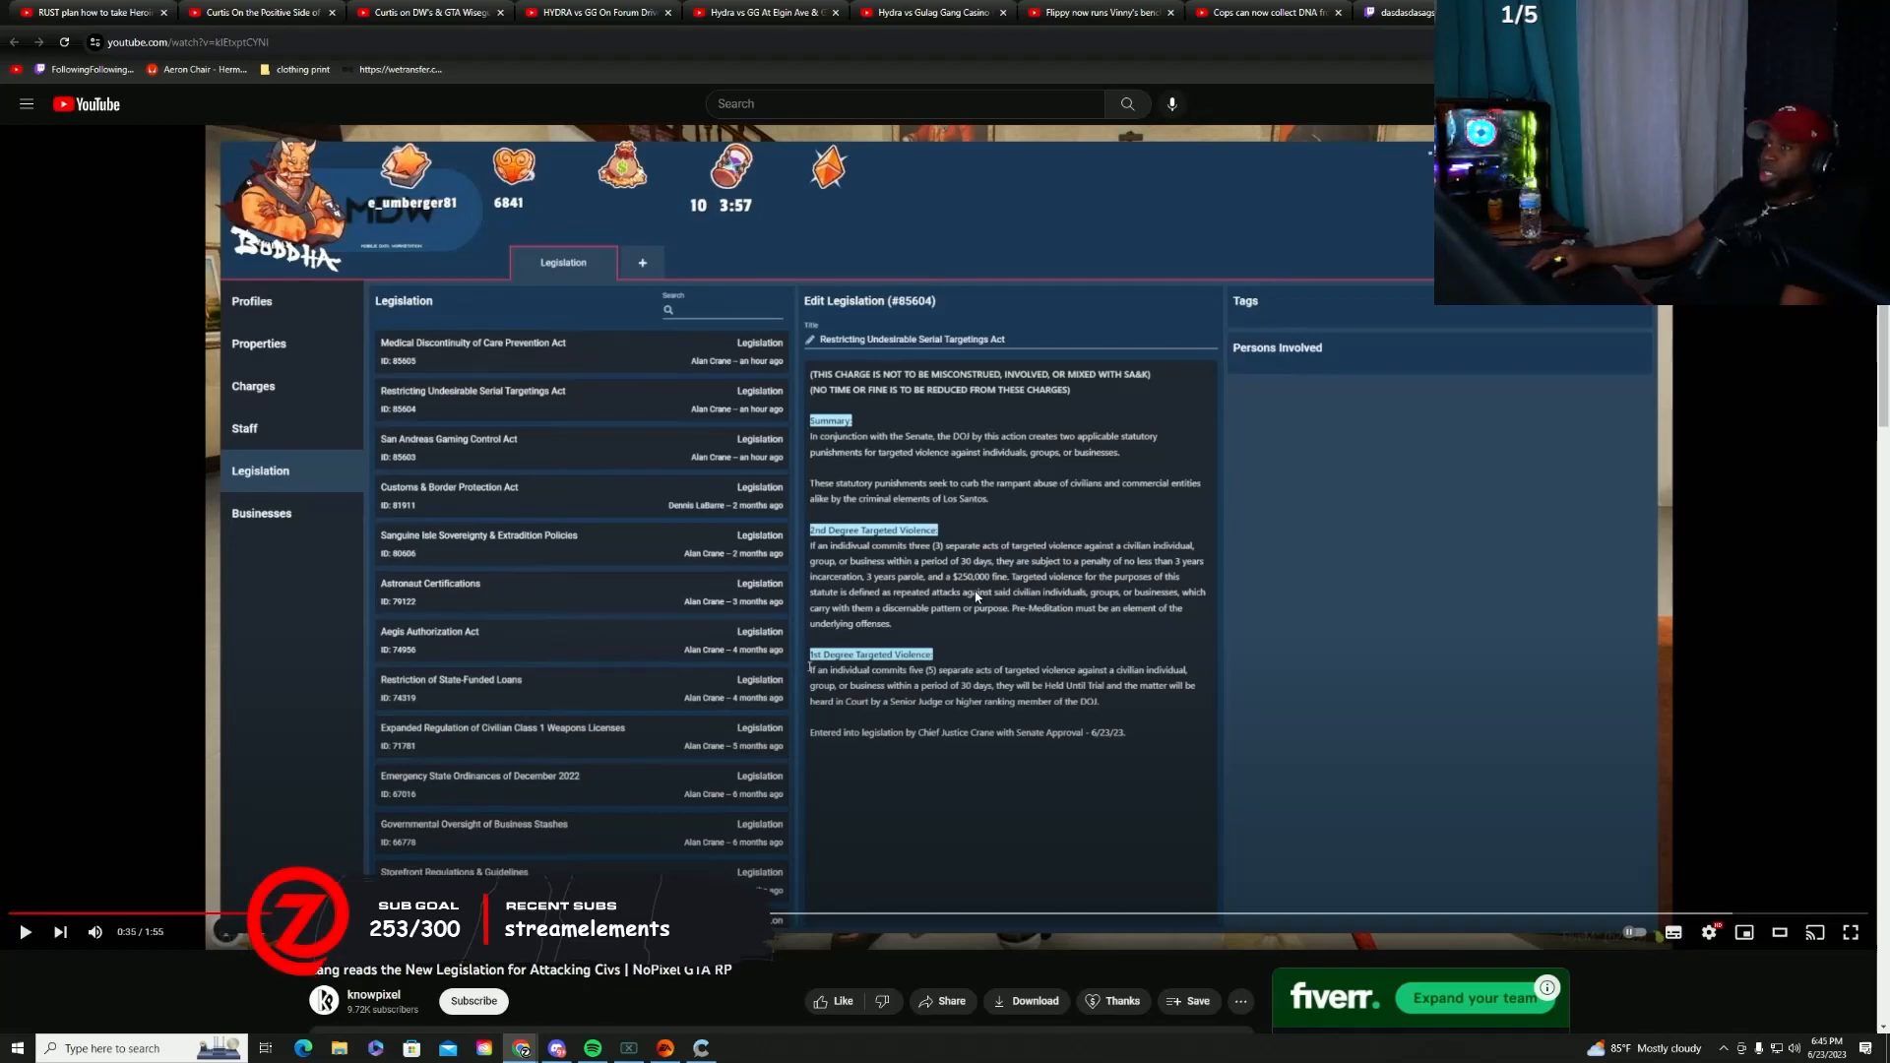
# Play the legislation video a few more seconds and pause at about 0:47.
pyautogui.click(24, 930)
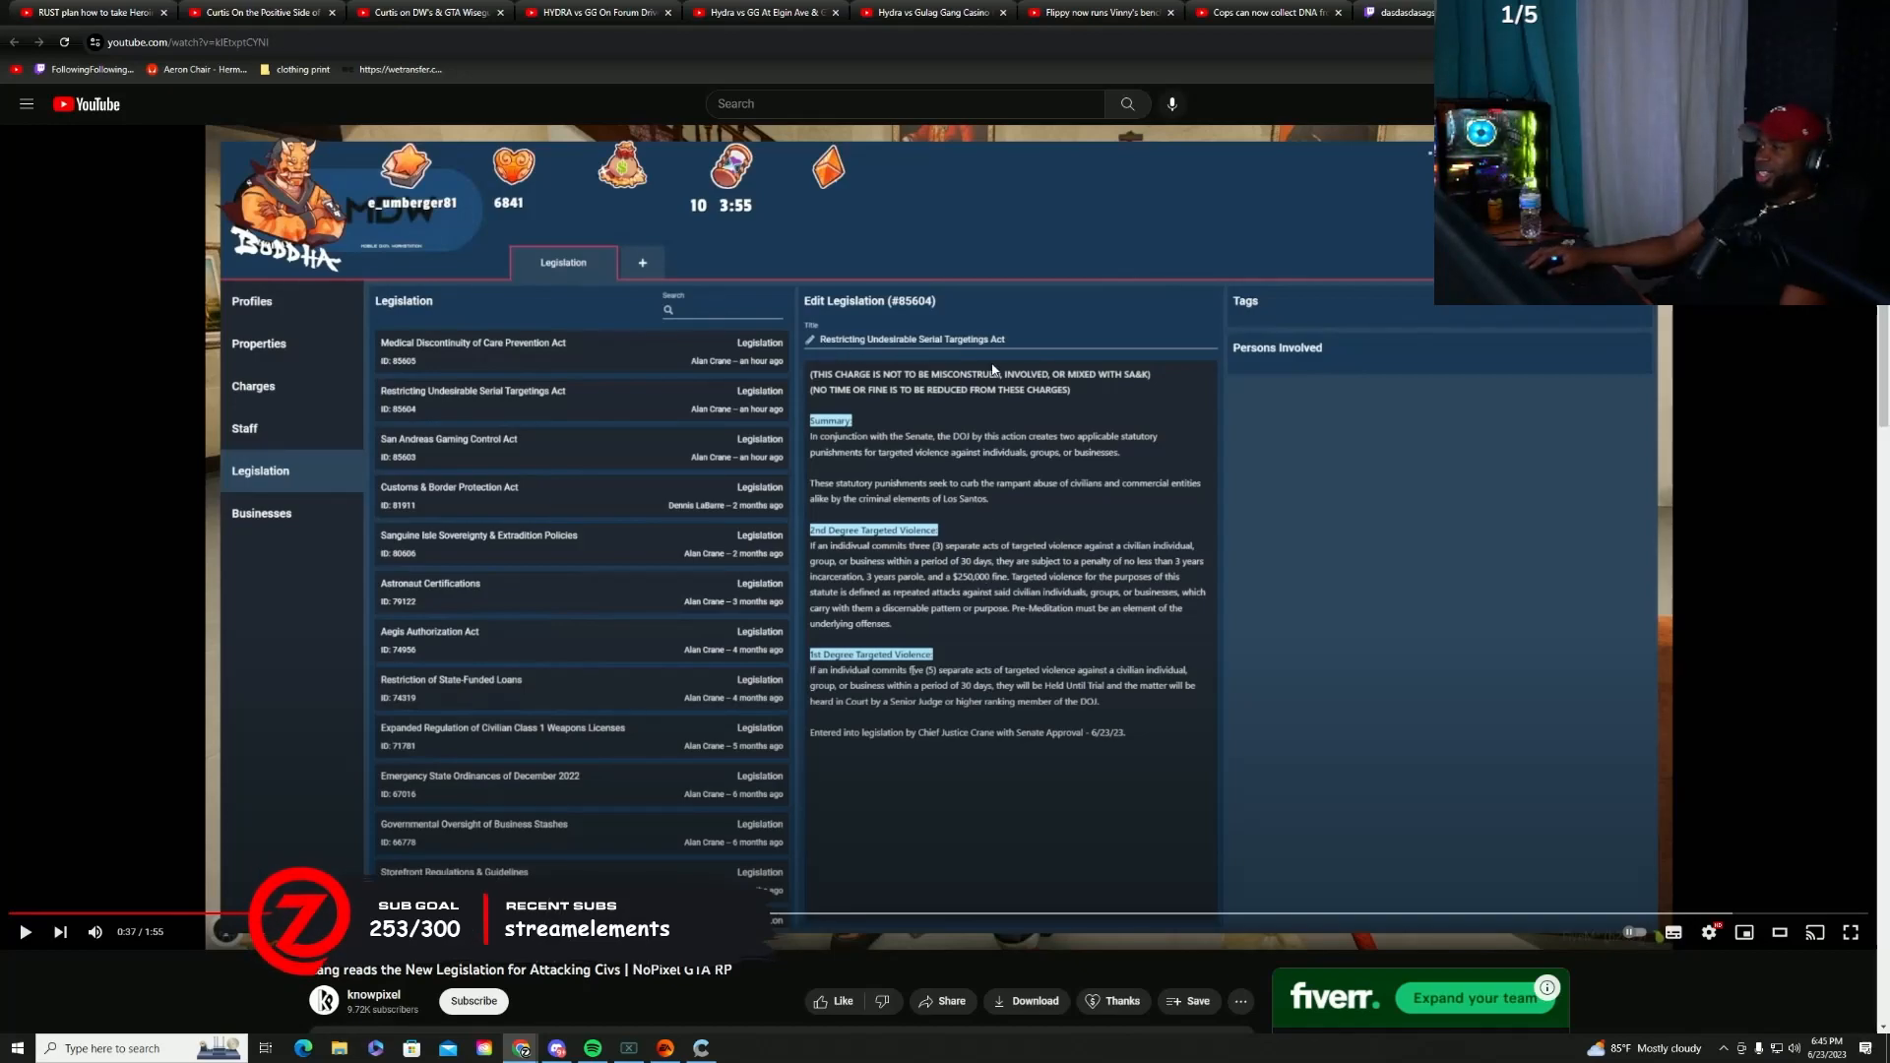
pyautogui.click(24, 931)
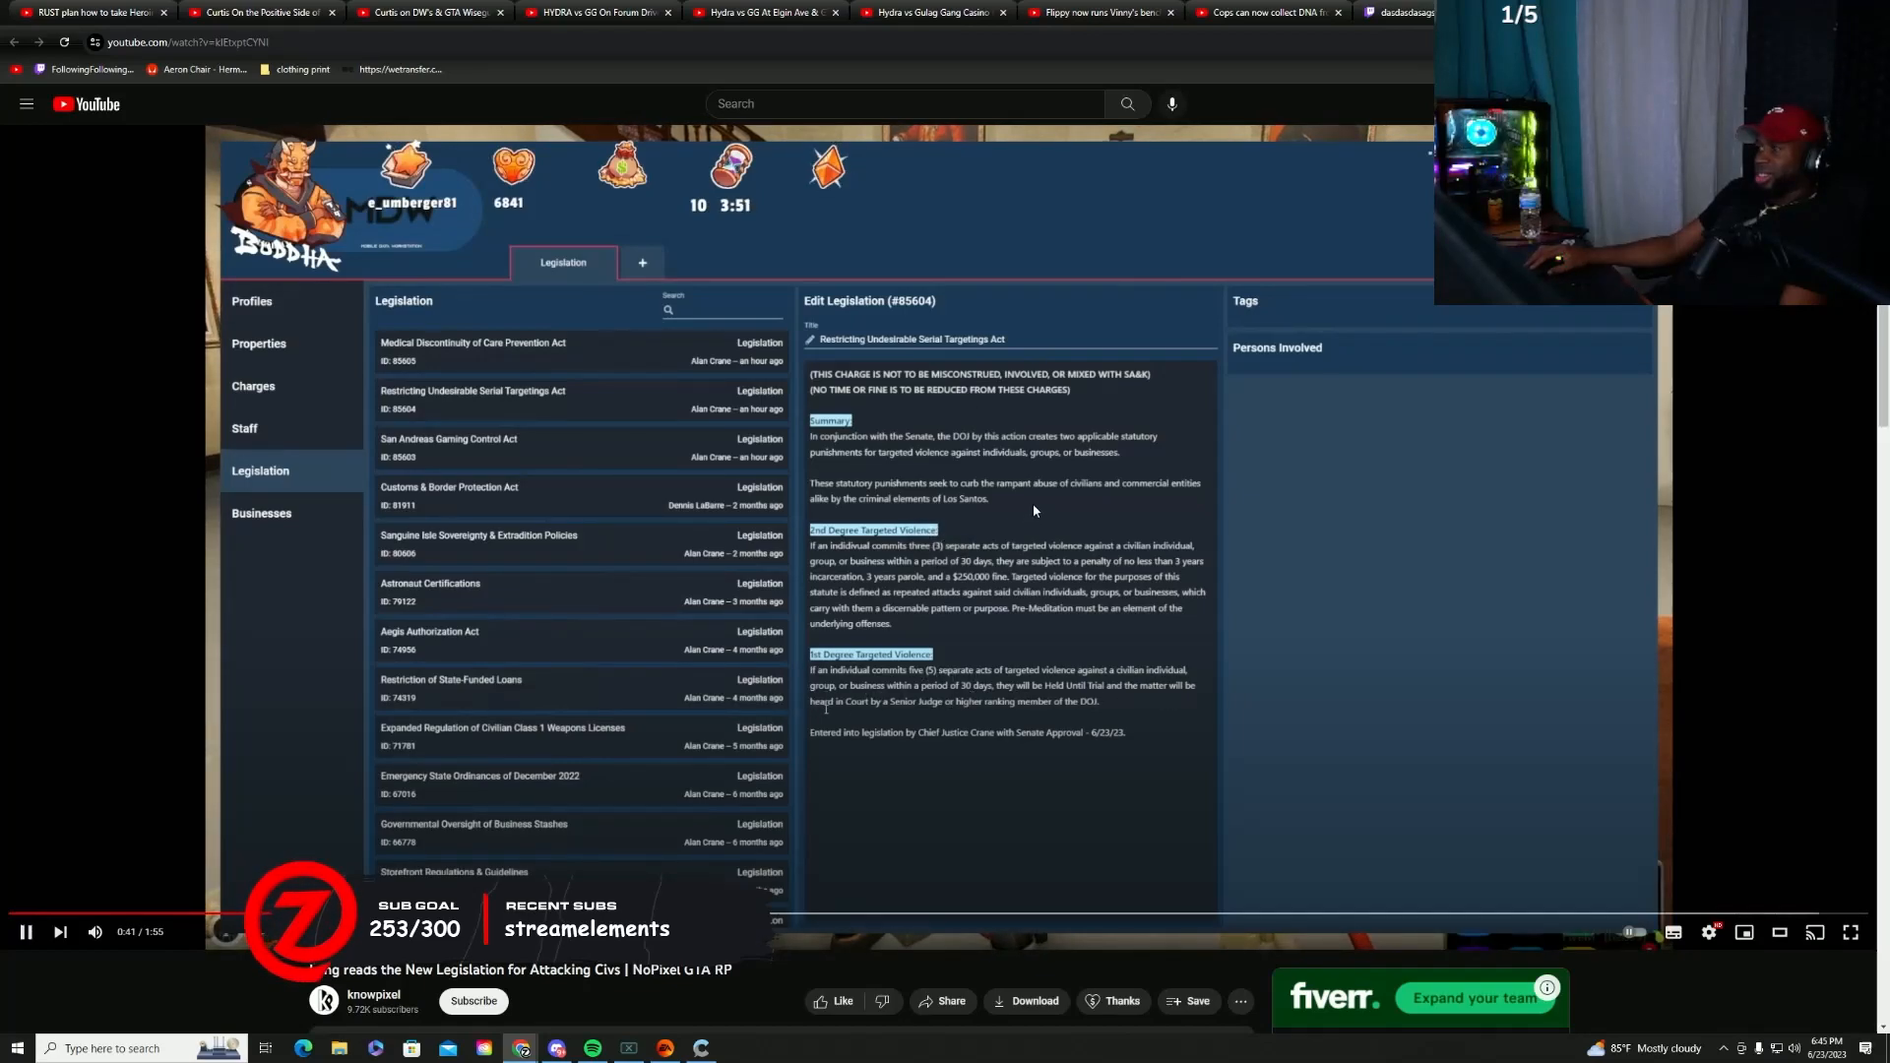
pyautogui.click(23, 932)
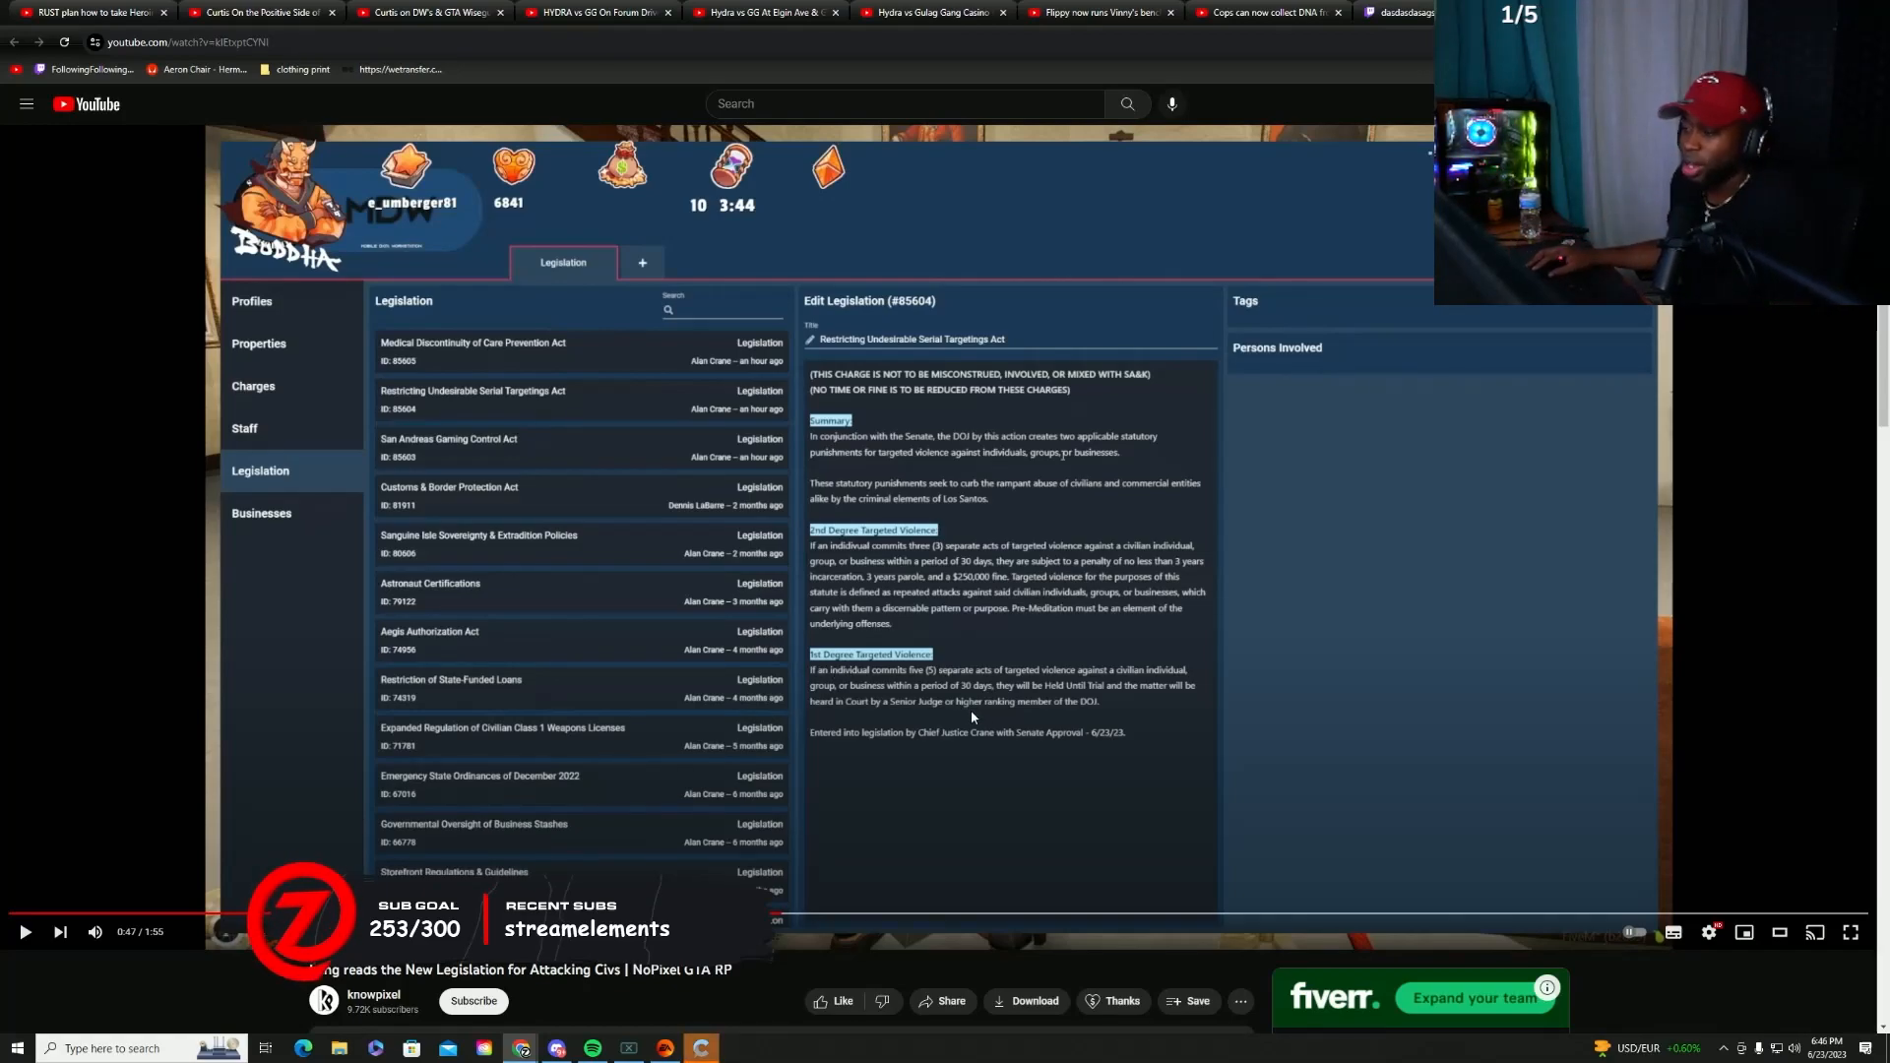
# Resume the video and hold it at 1:03 on the targeted violence text.
pyautogui.click(24, 932)
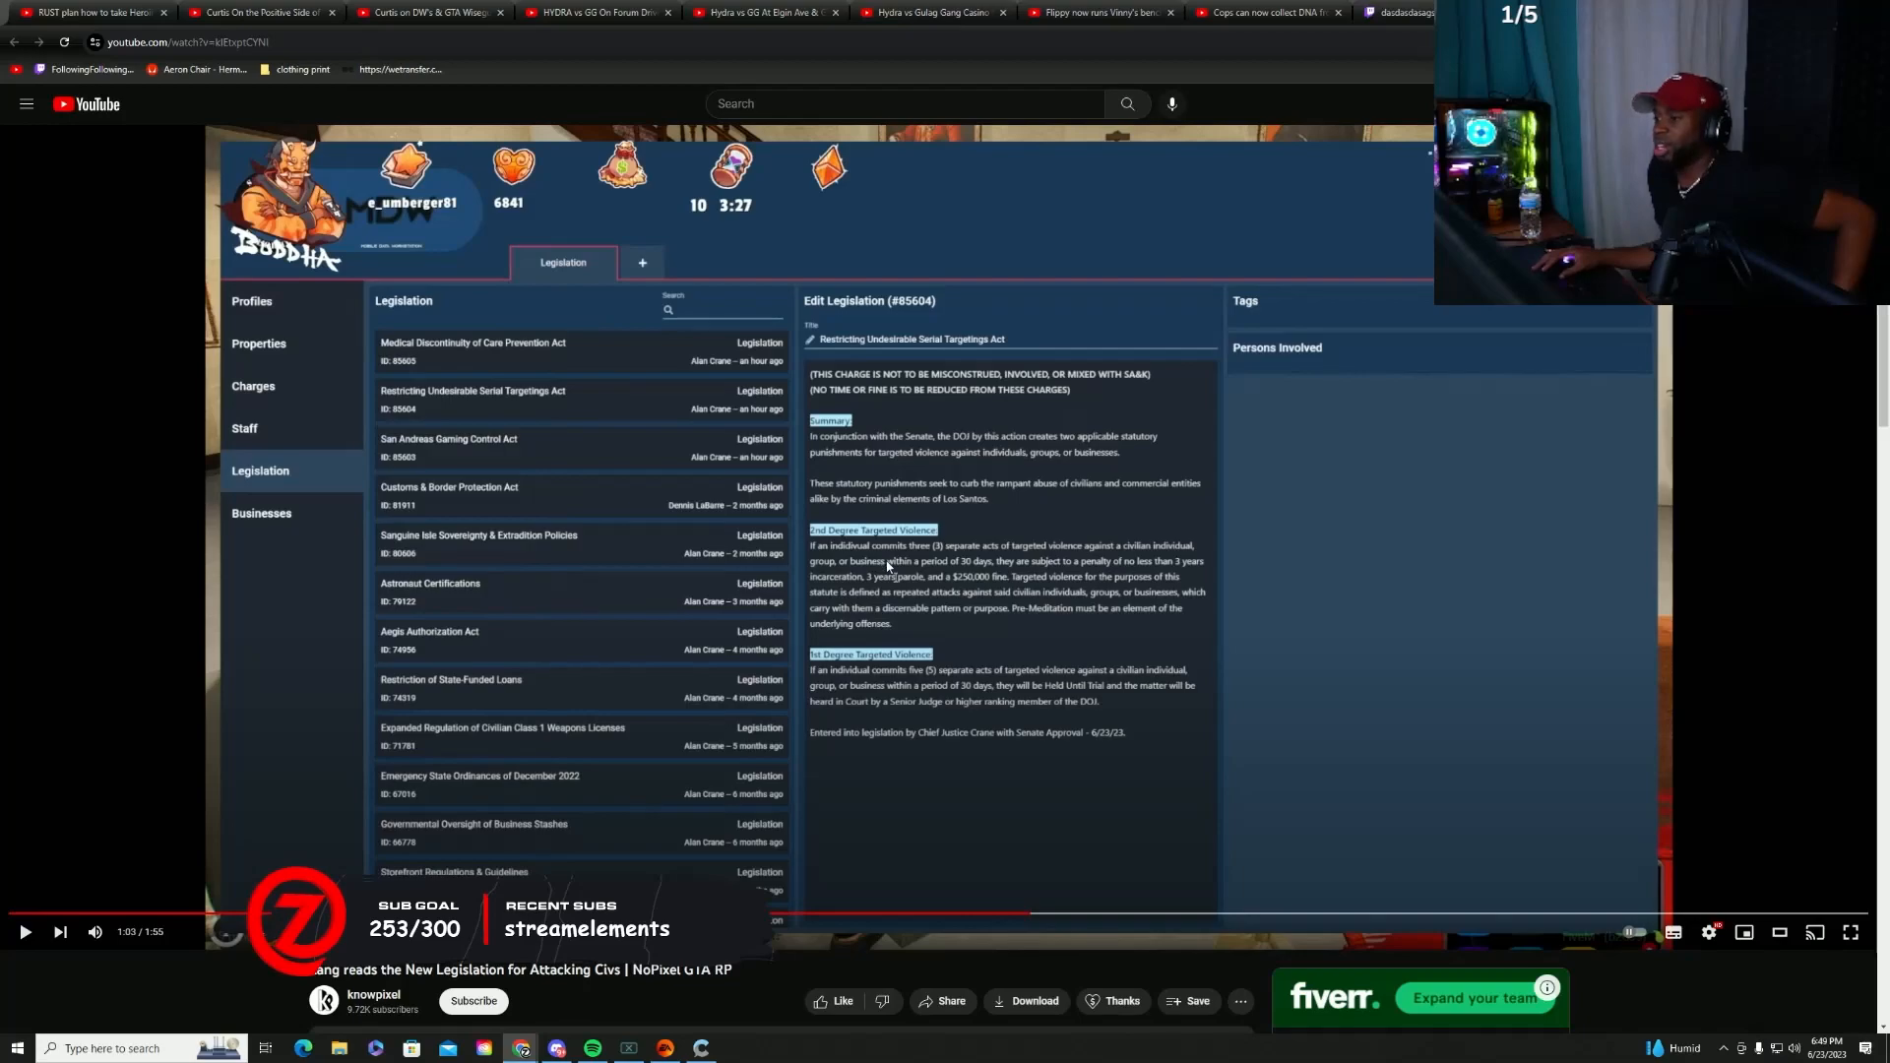
pyautogui.moveTo(1024, 564)
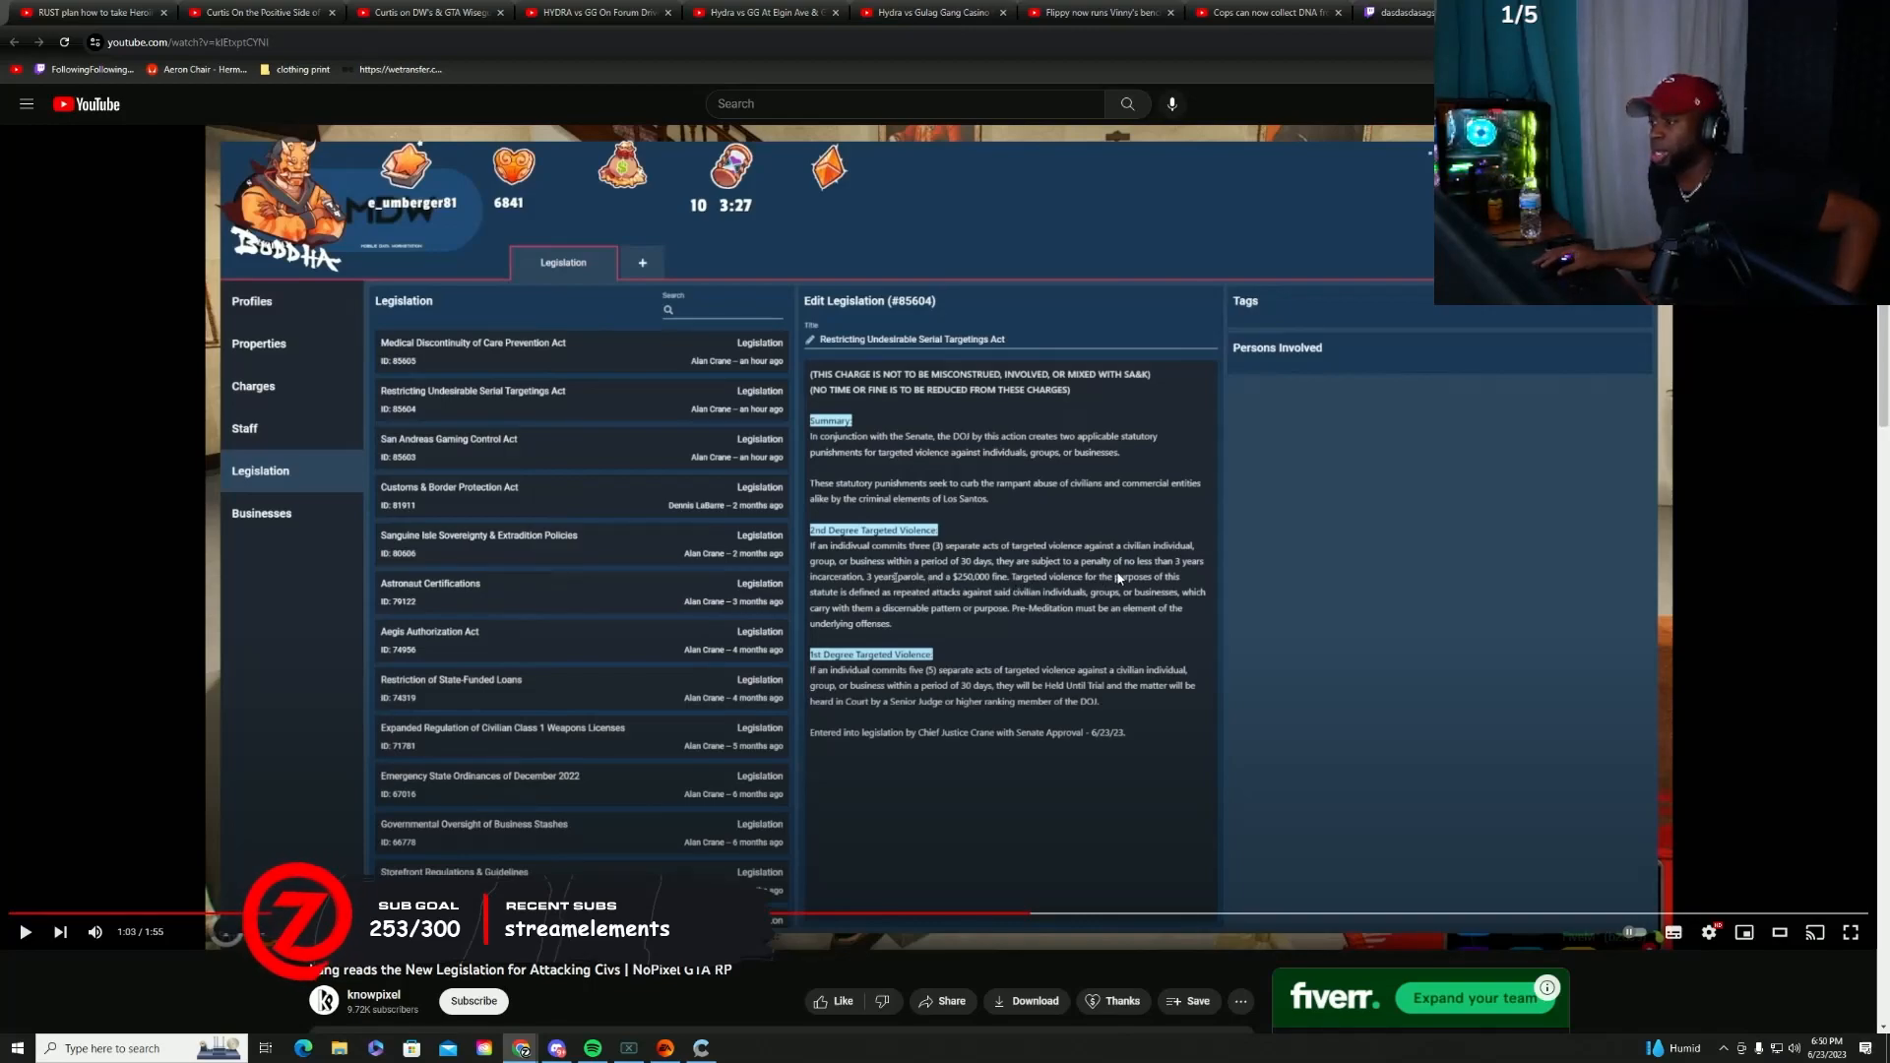
pyautogui.moveTo(913, 611)
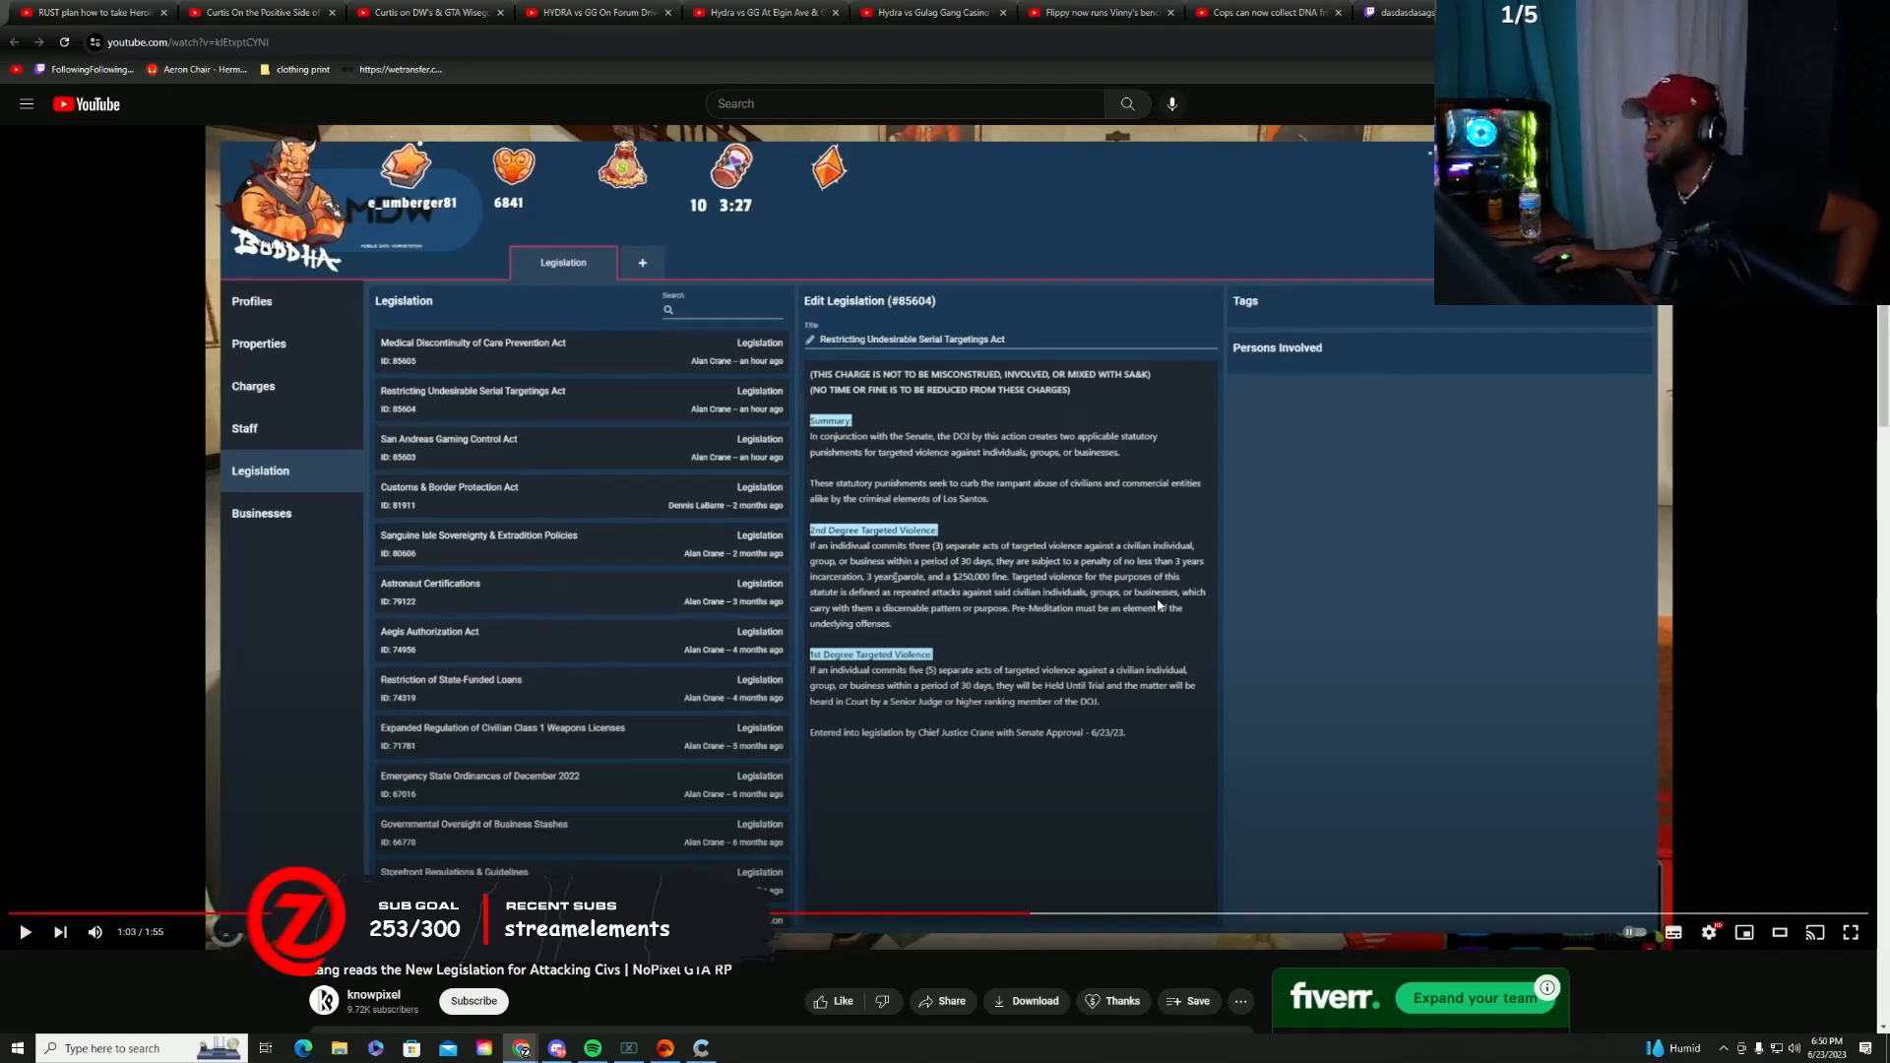
pyautogui.moveTo(886, 623)
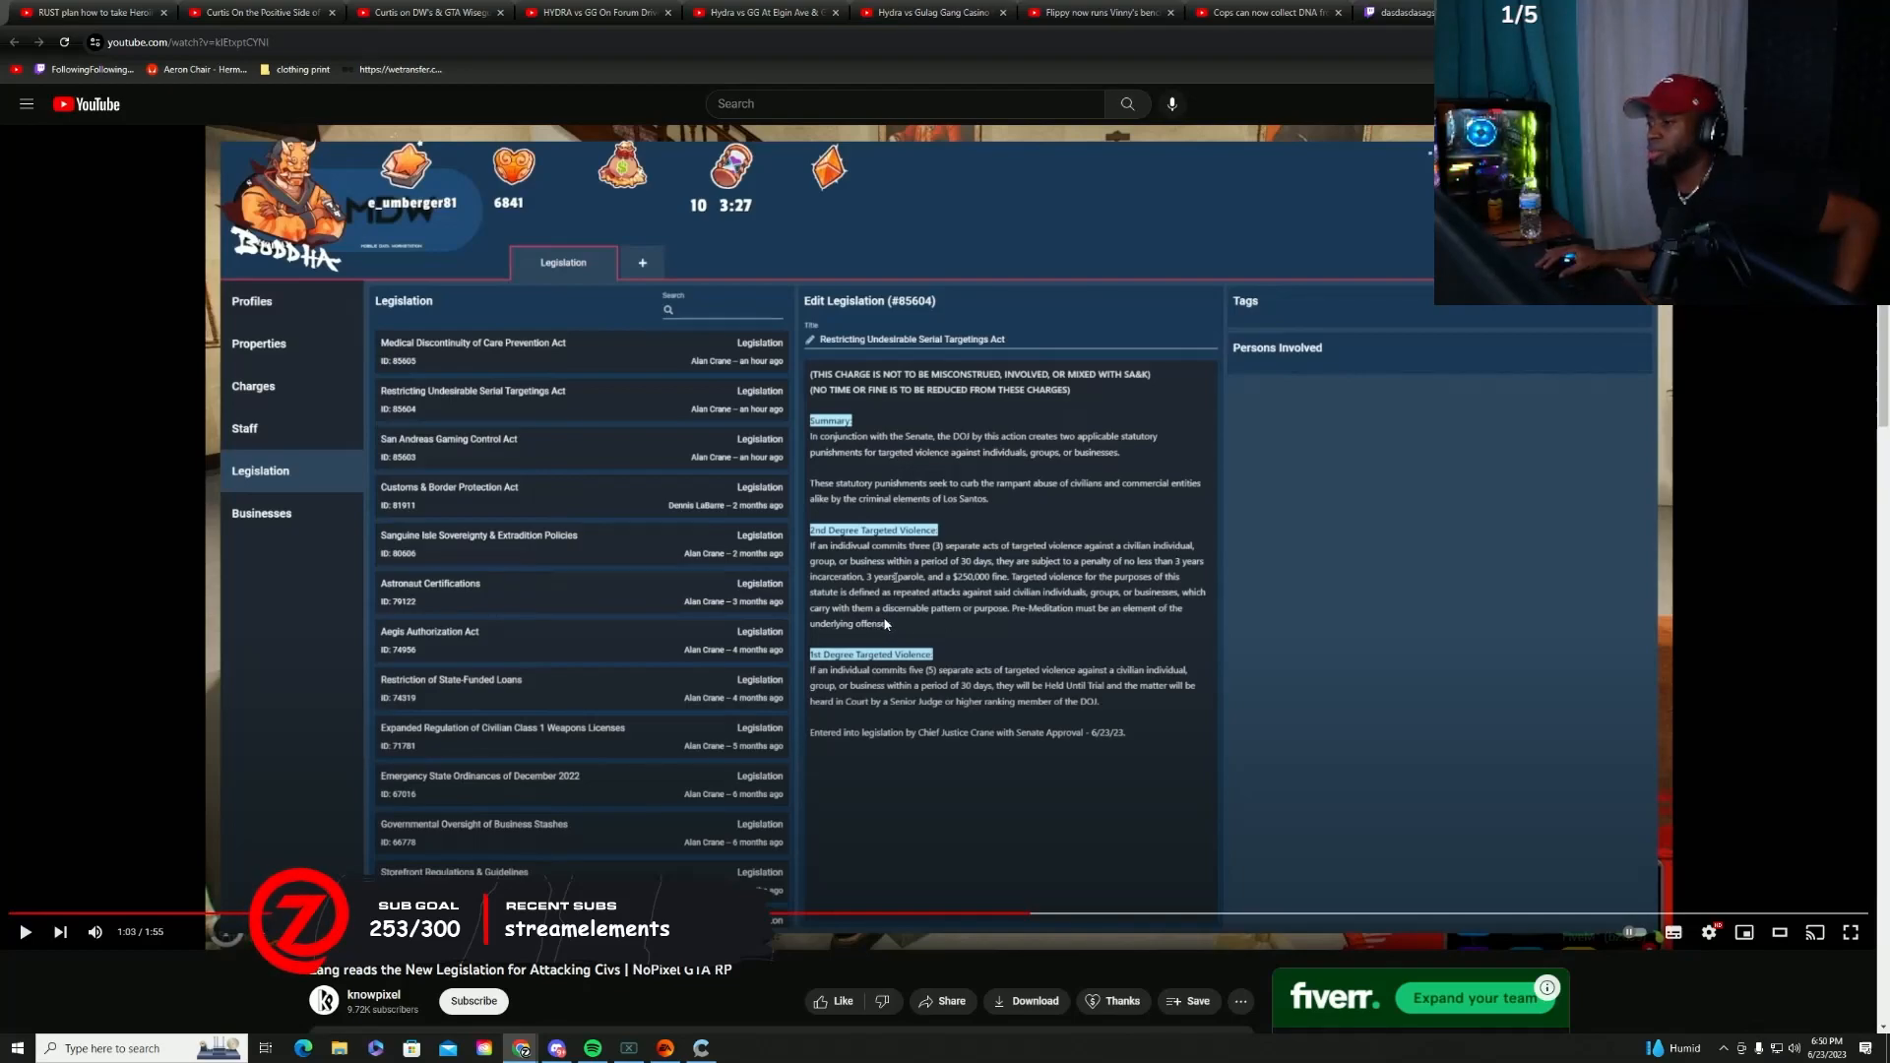